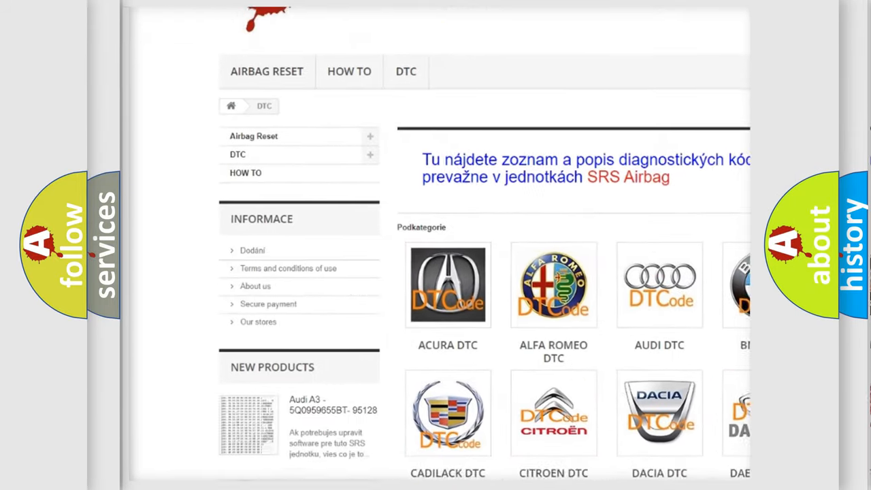
scroll(down, 3)
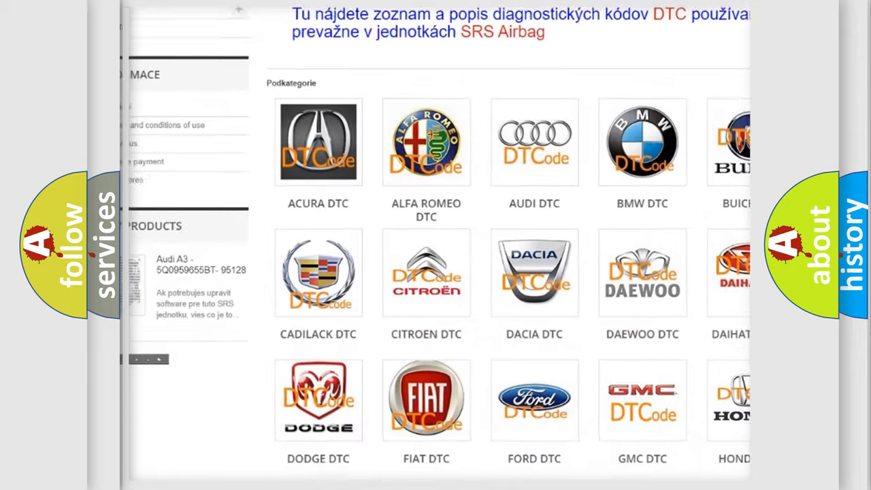
scroll(down, 3)
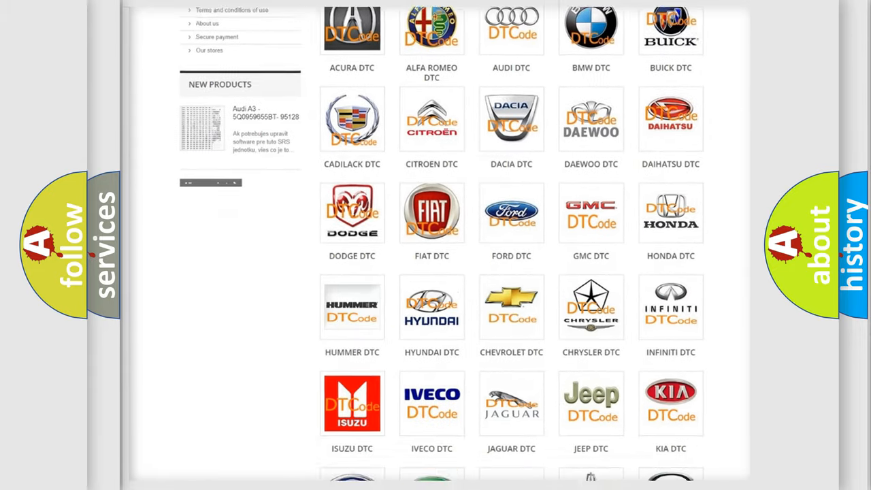
scroll(down, 3)
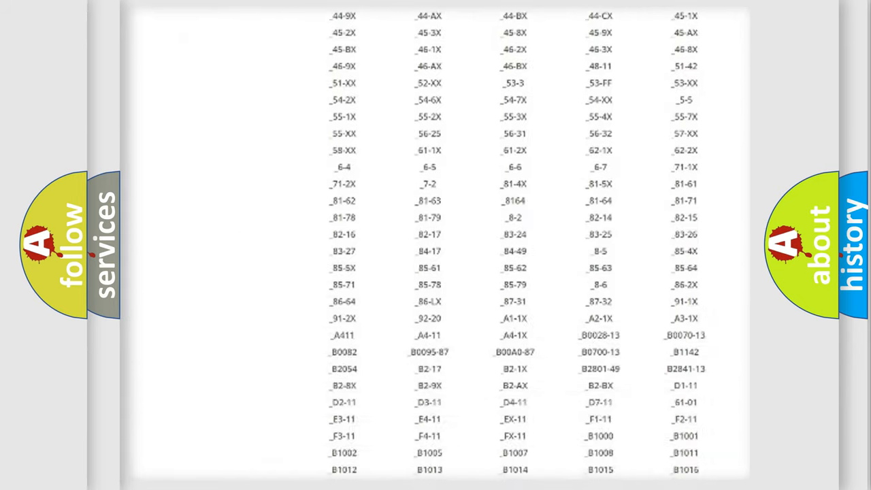
scroll(down, 3)
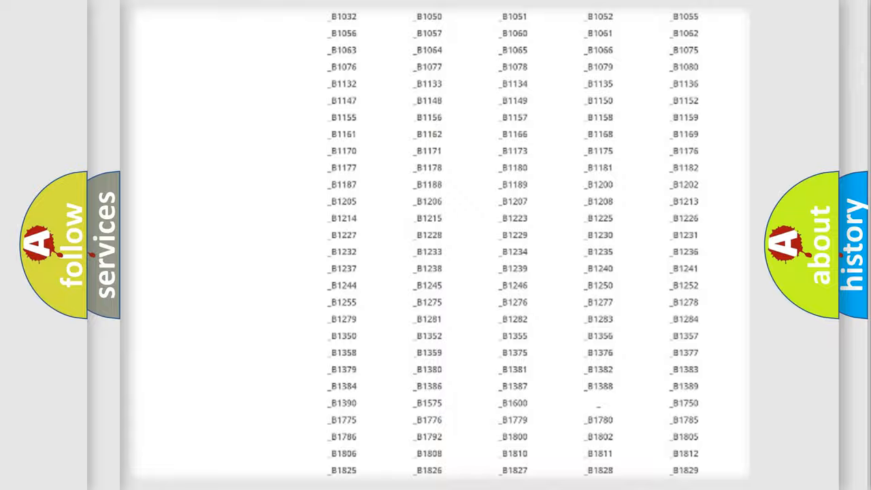